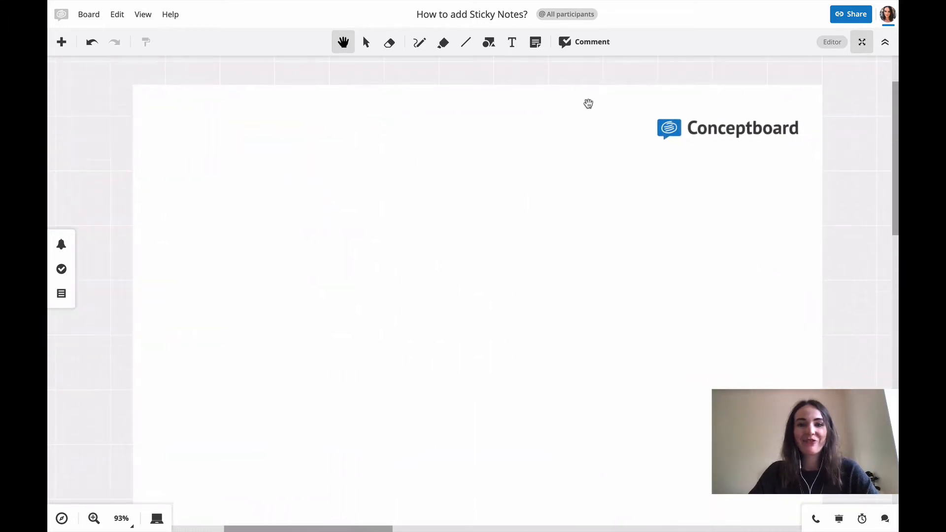
mouse_move(535, 42)
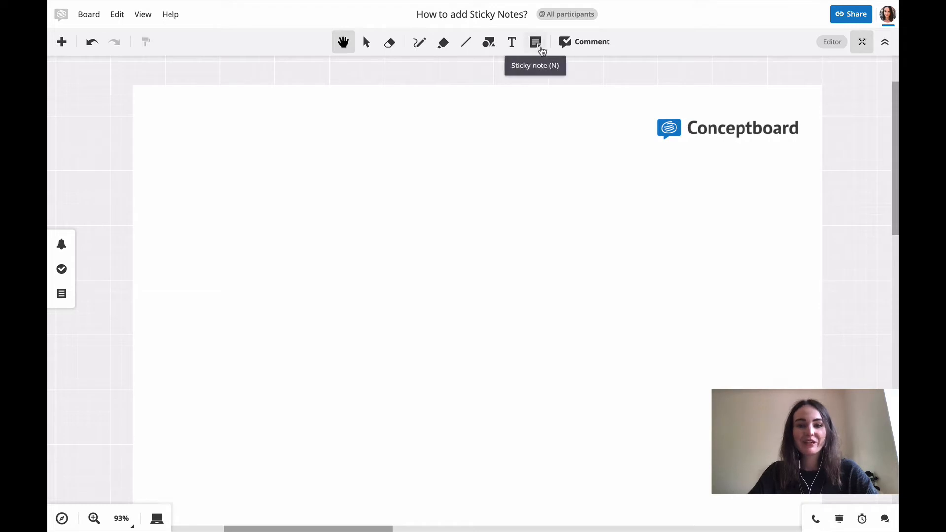
mouse_move(540, 155)
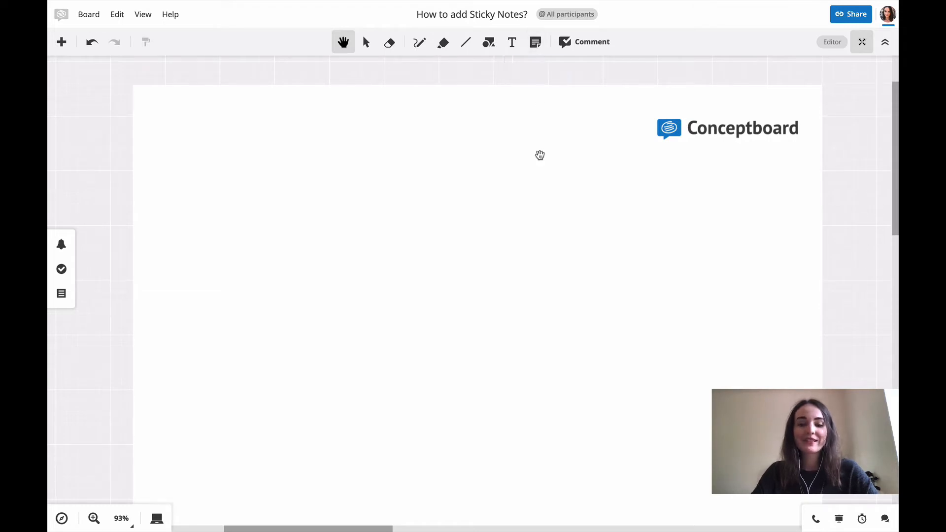
Activate the Sticky note tool so its note colour choices appear
left_click(535, 42)
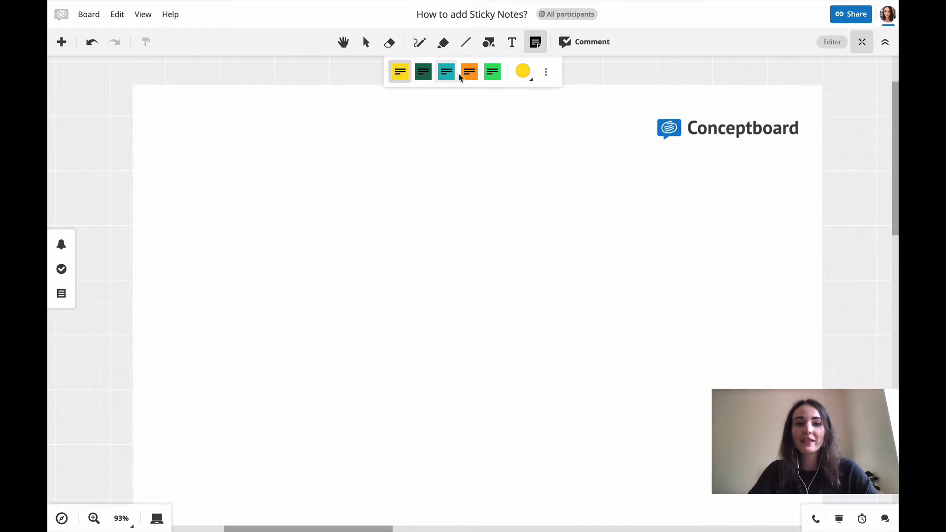
mouse_move(522, 71)
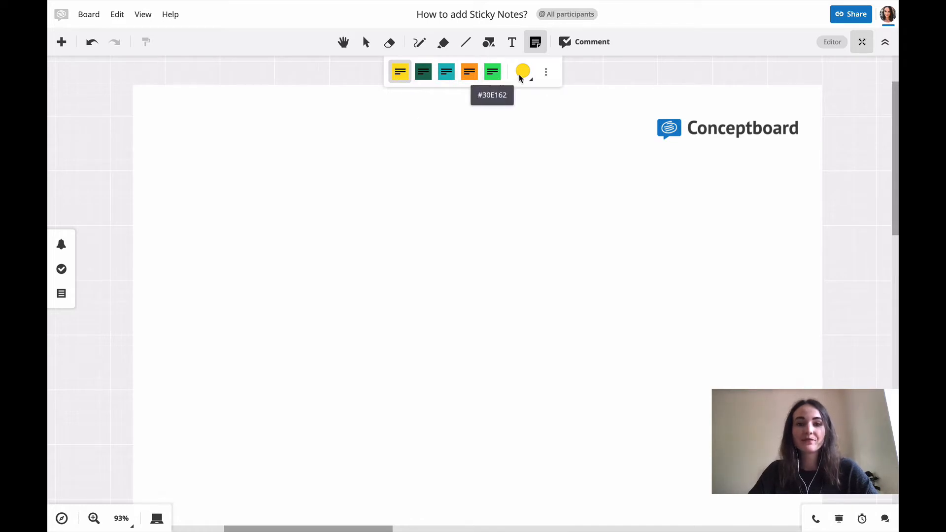
left_click(523, 71)
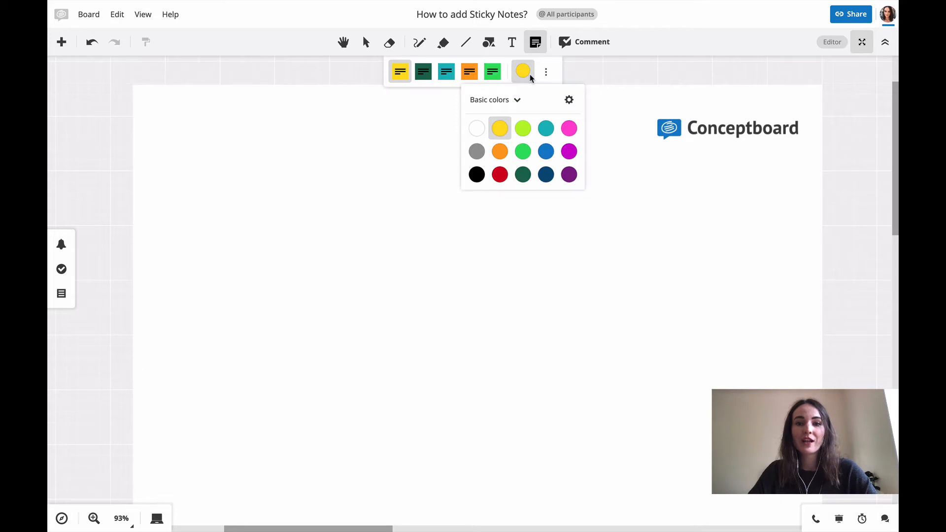
mouse_move(513, 103)
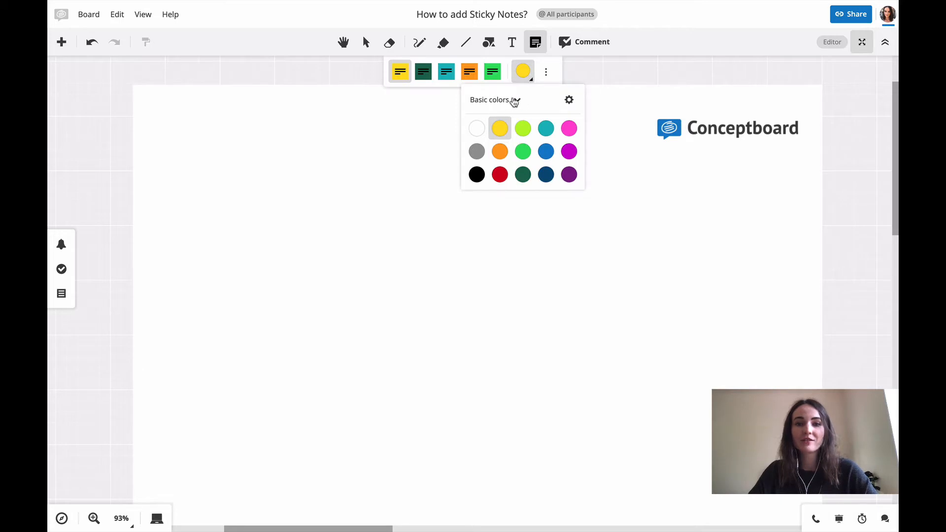
left_click(494, 100)
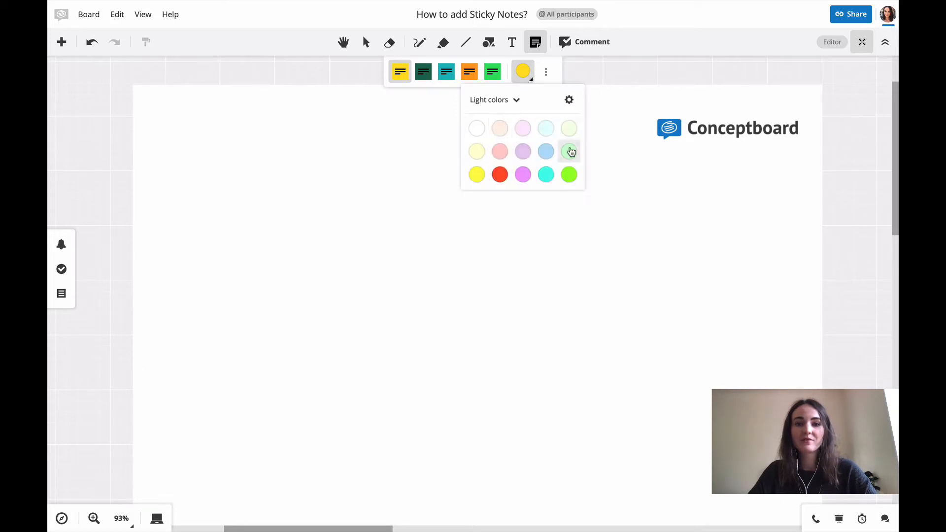
left_click(545, 72)
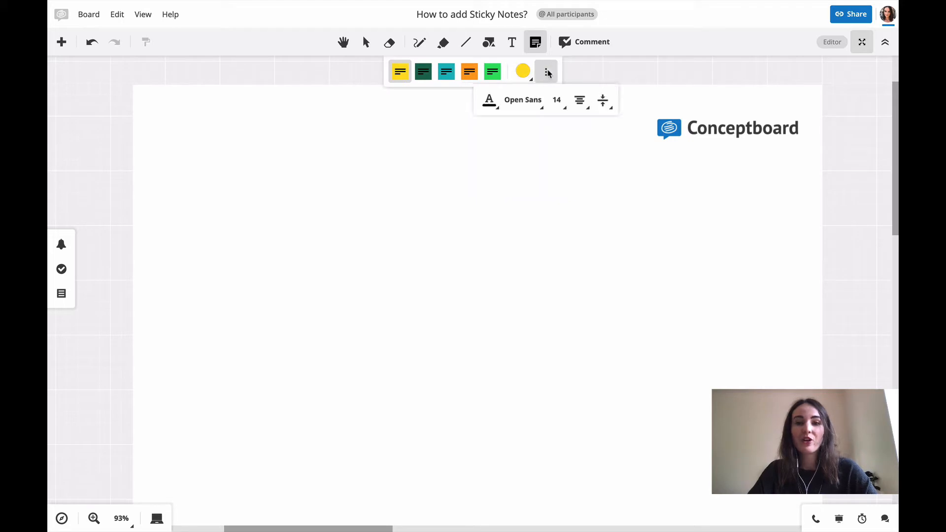
mouse_move(522, 103)
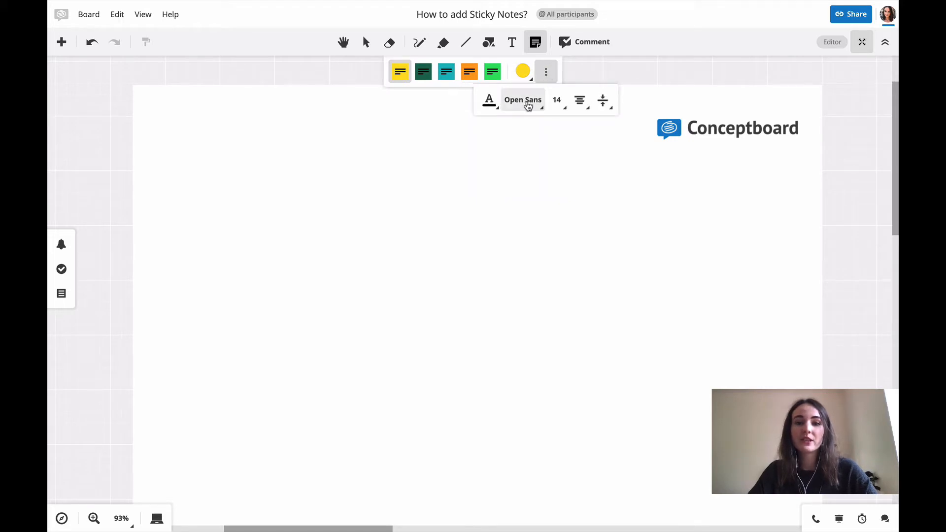
left_click(523, 99)
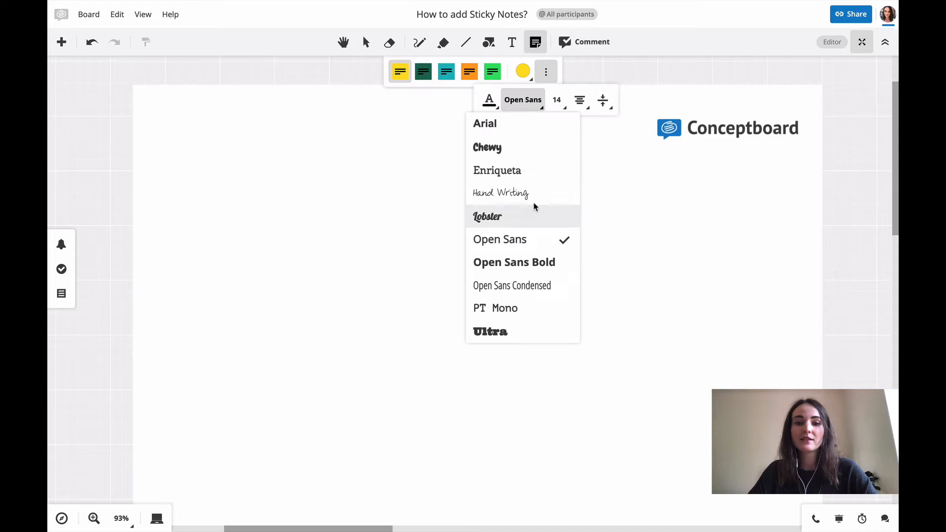
left_click(556, 100)
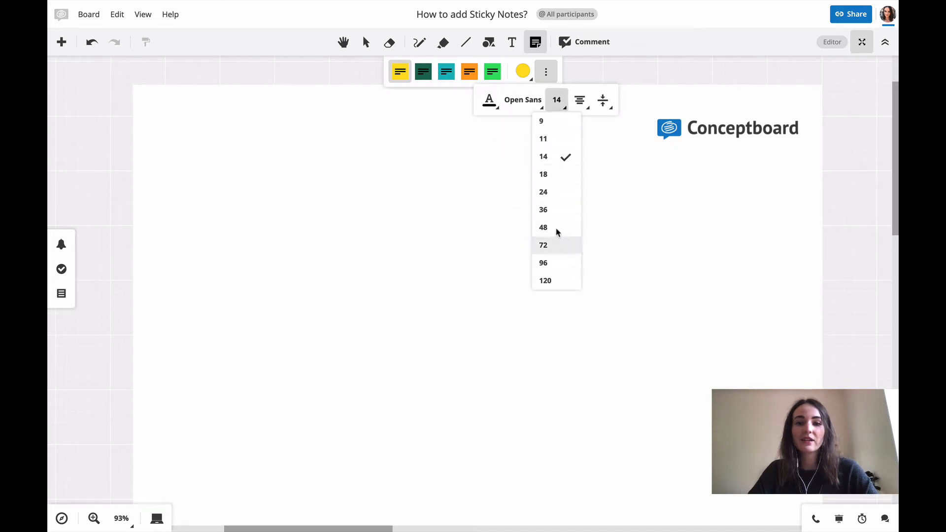
mouse_move(562, 104)
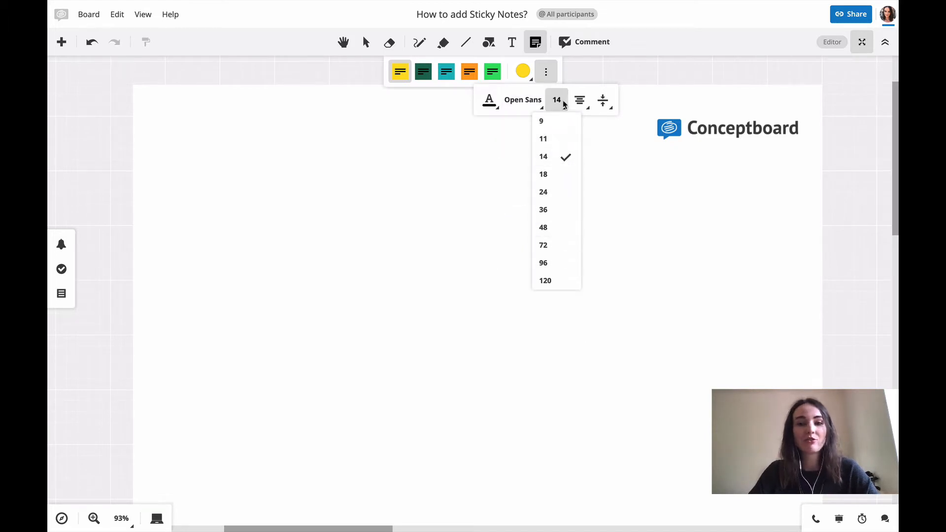
mouse_move(532, 75)
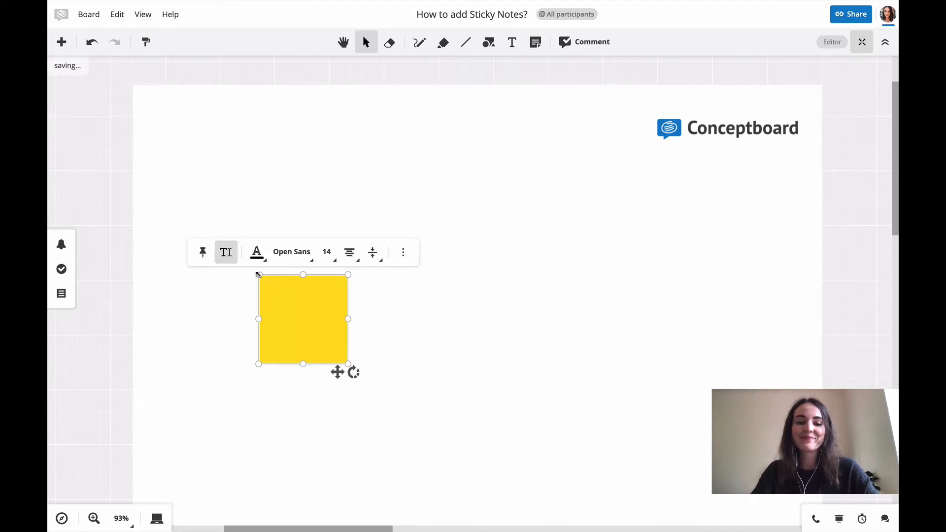
Write 'Ideas' on the new yellow sticky note and deselect it
type("Ideas")
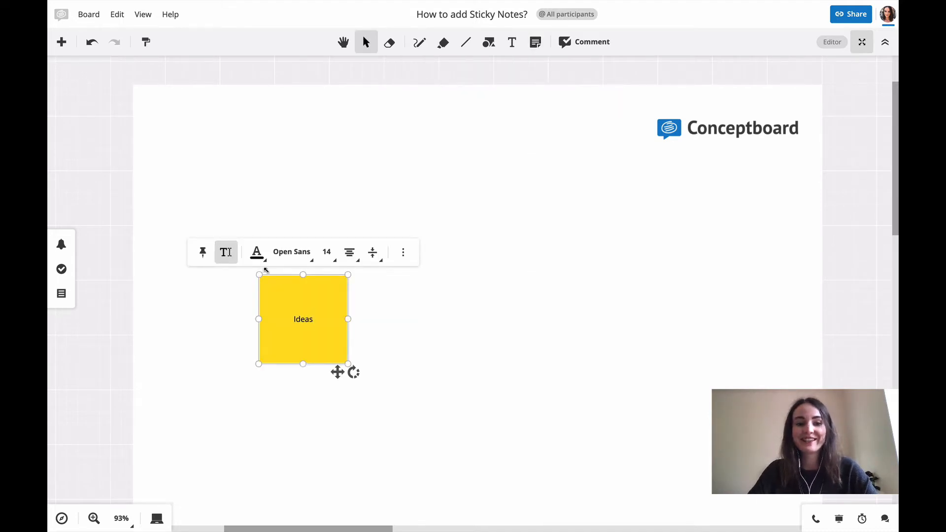
left_click(449, 201)
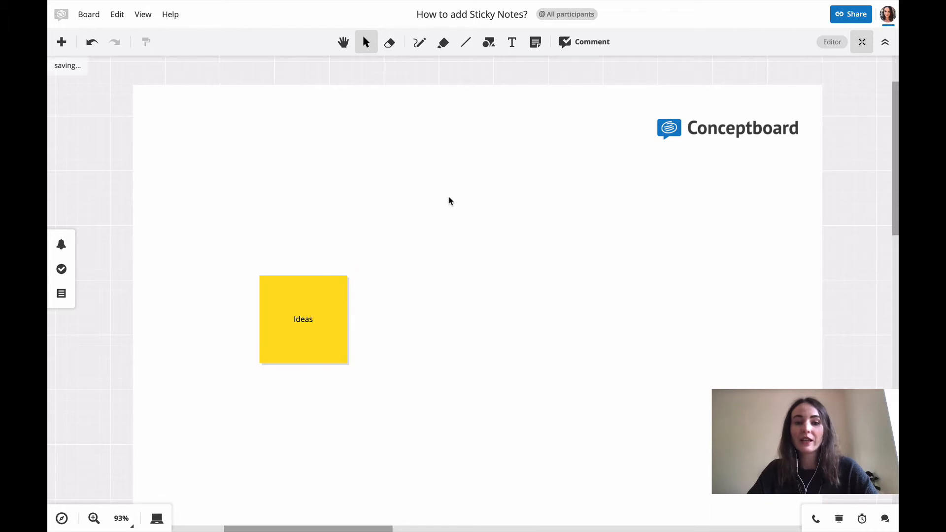
mouse_move(354, 269)
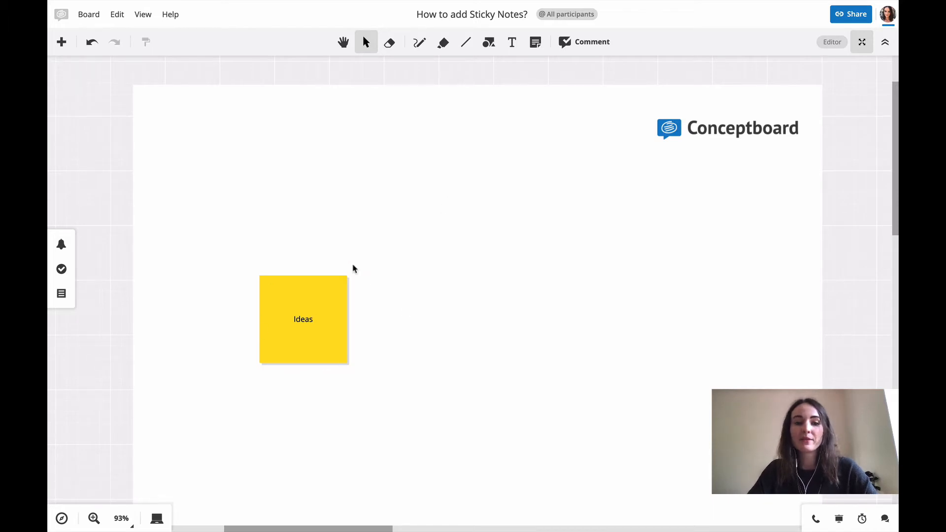
mouse_move(536, 42)
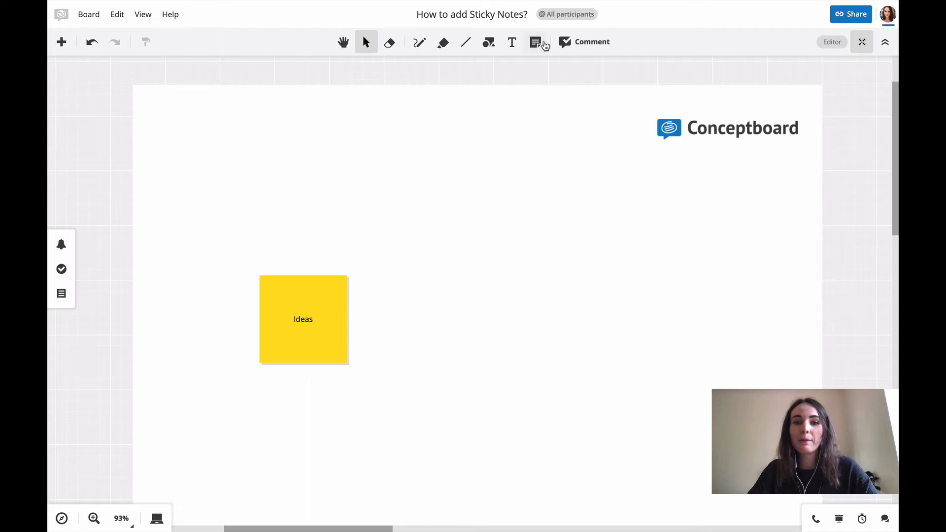
Add a wide 'Hi :)' sticky note, then place a blank yellow note below
left_click(535, 41)
type("Hi :)")
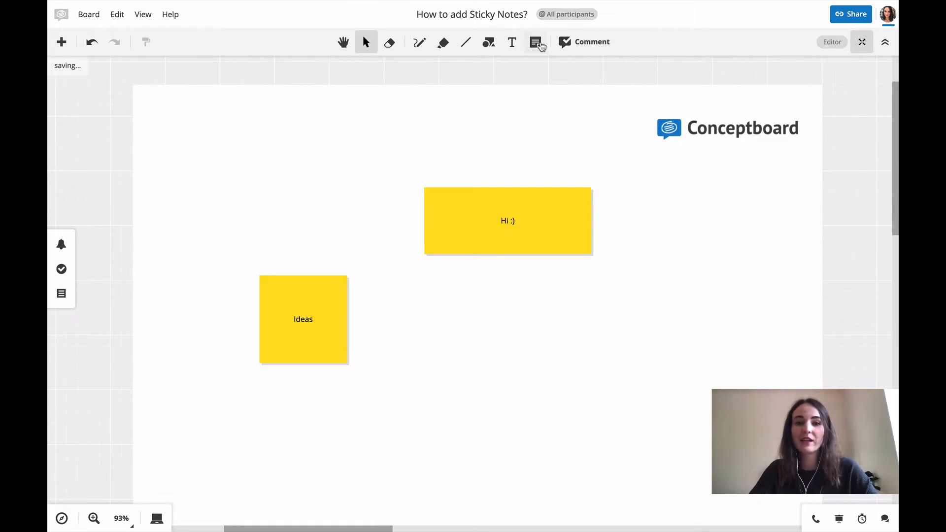
left_click(535, 42)
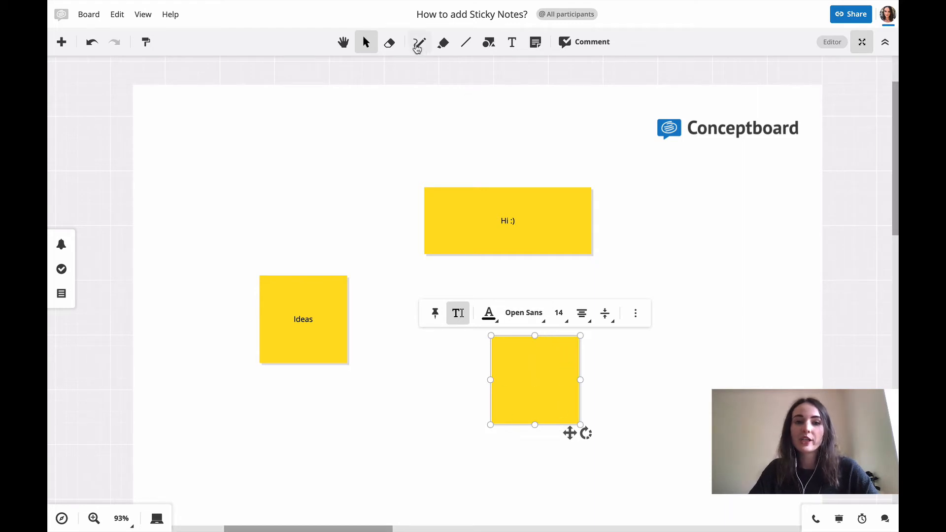
Doodle a red flower on the blank note with the pen, then drag it right
left_click(419, 41)
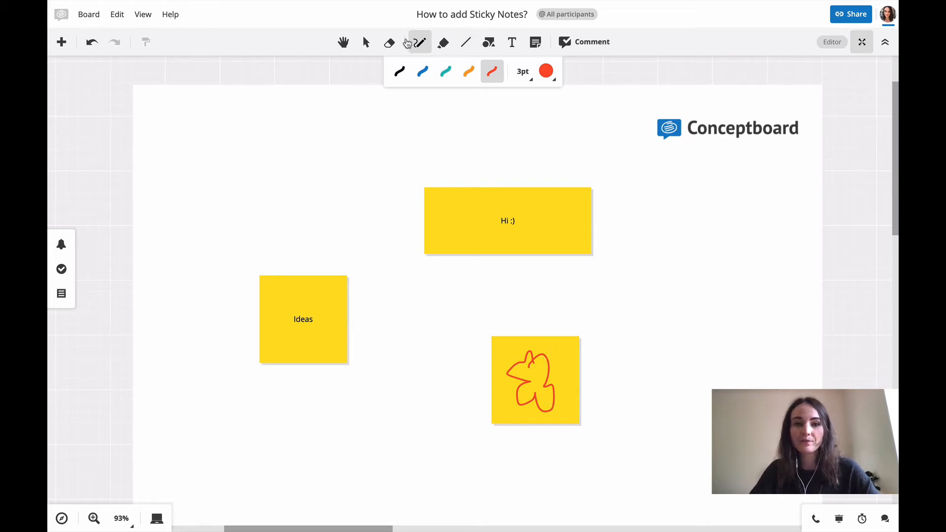
left_click(365, 41)
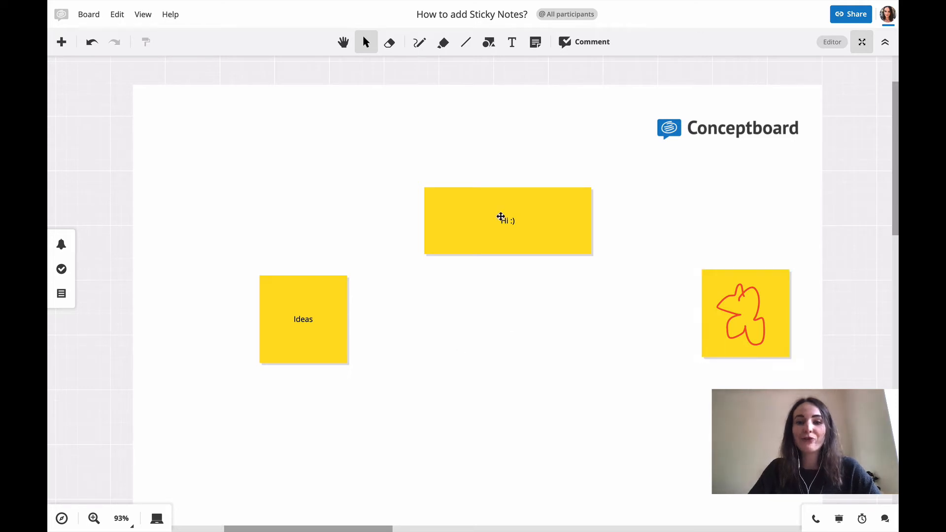
Make the 'Hi :)' note teal with a different font, then copy the Ideas note
left_click(508, 220)
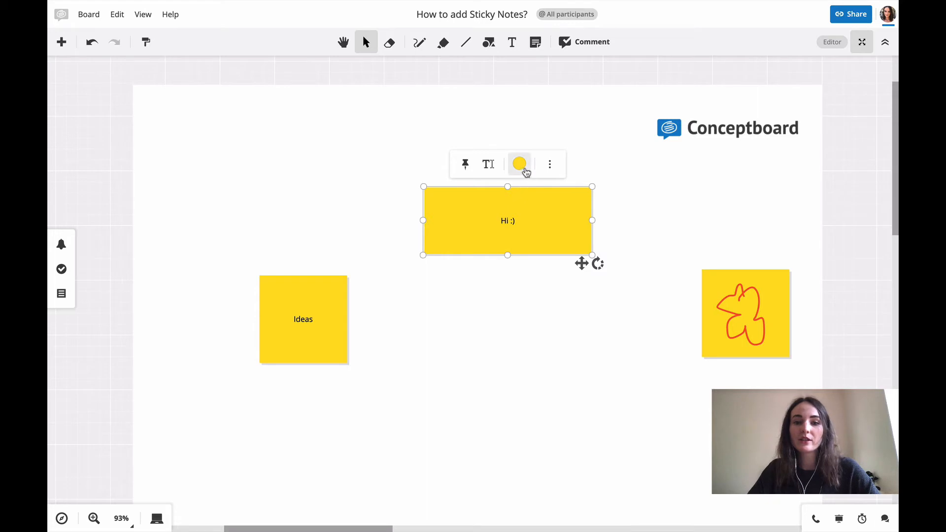
left_click(519, 164)
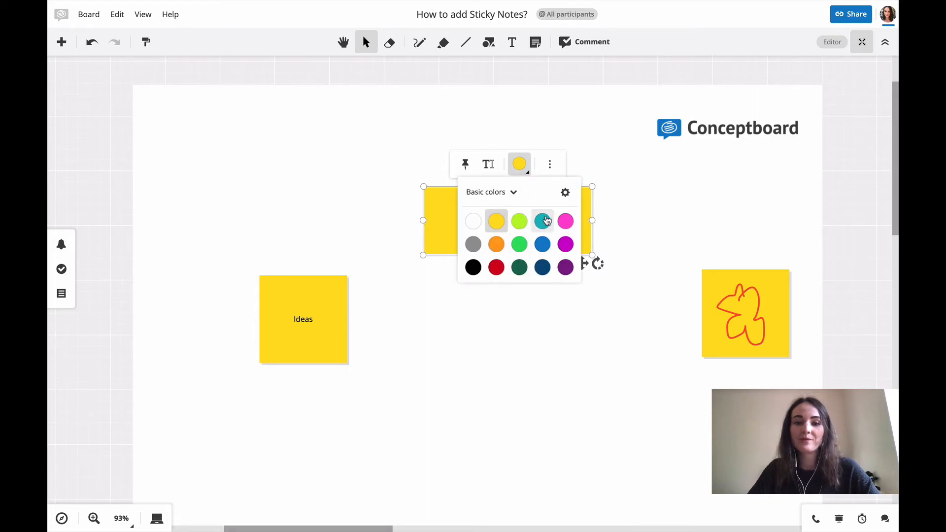
left_click(542, 221)
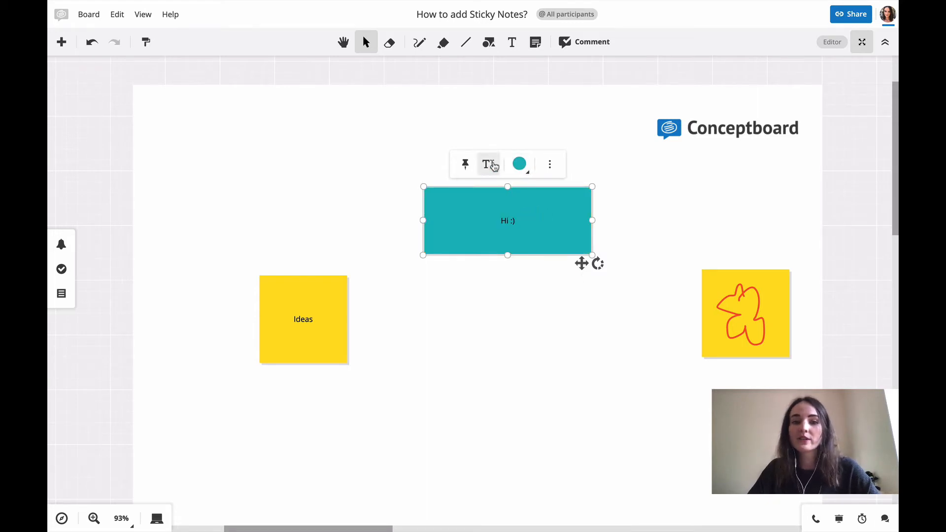
left_click(495, 164)
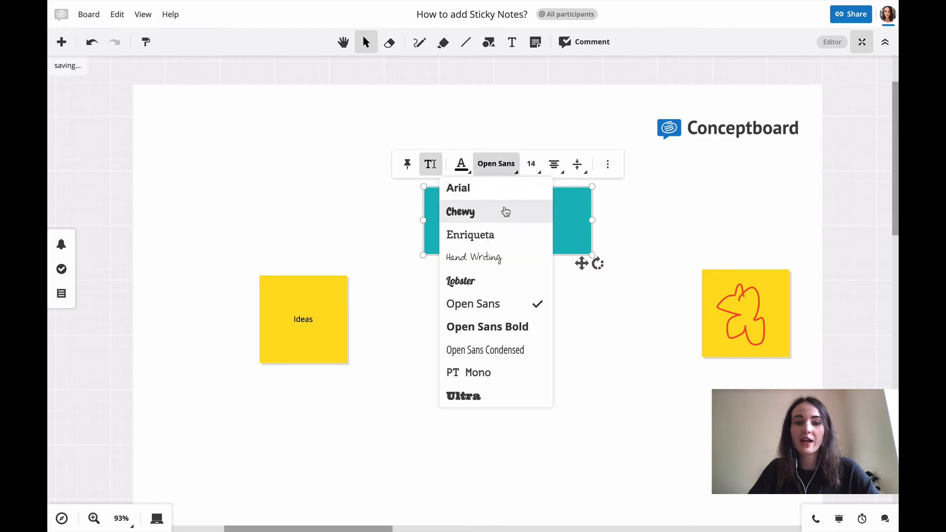
left_click(461, 212)
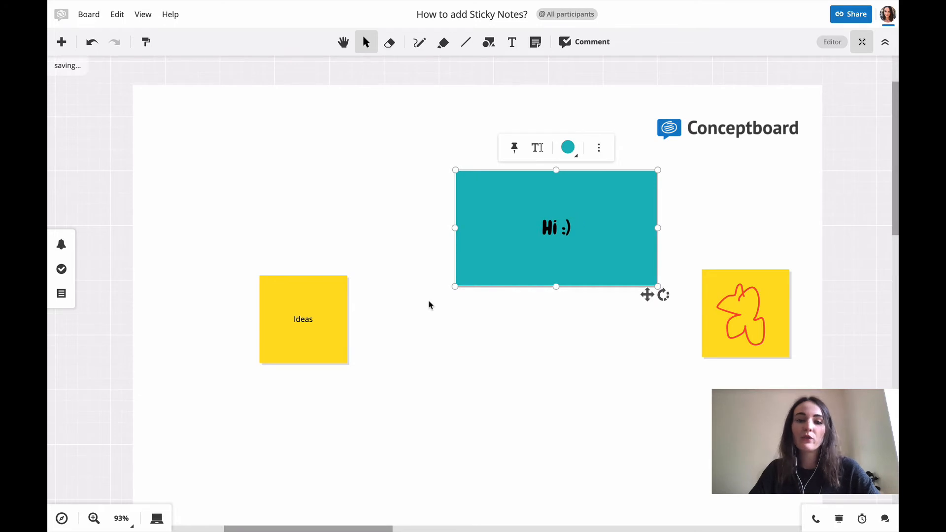
left_click(303, 320)
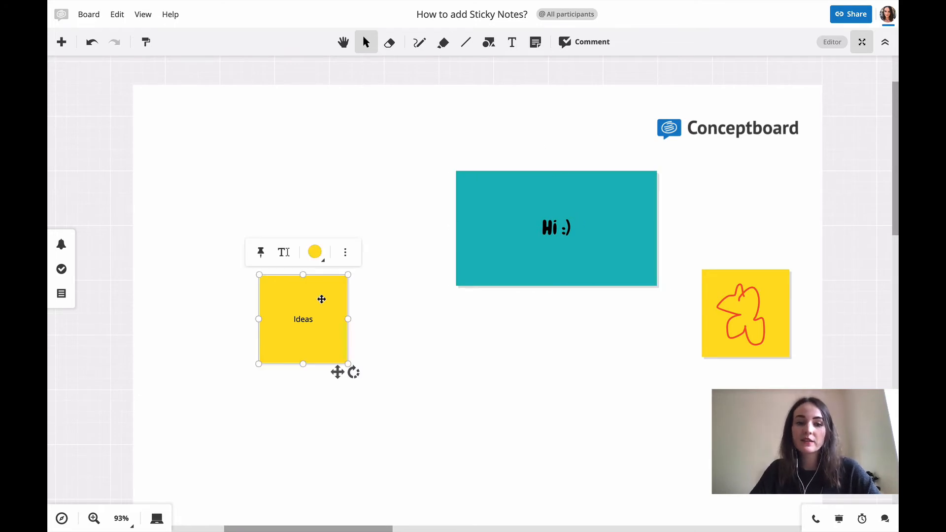
key("shift")
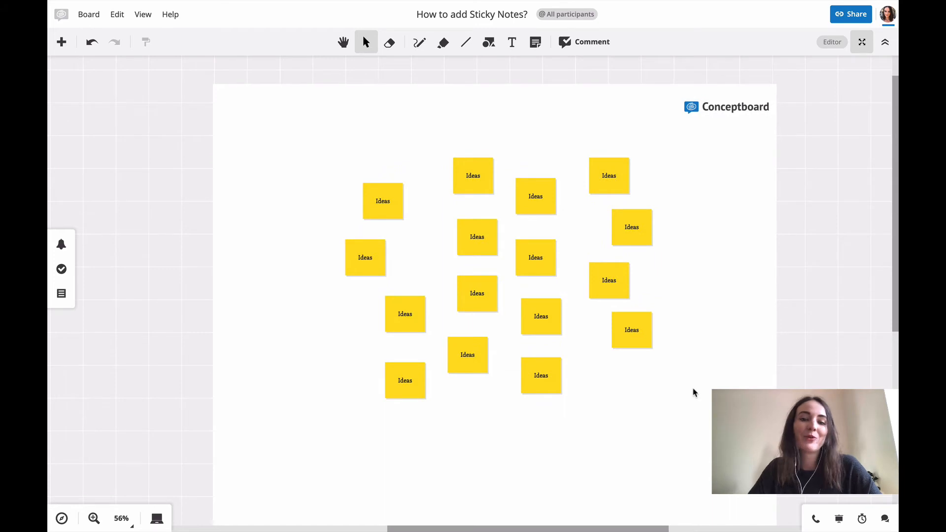
mouse_move(767, 245)
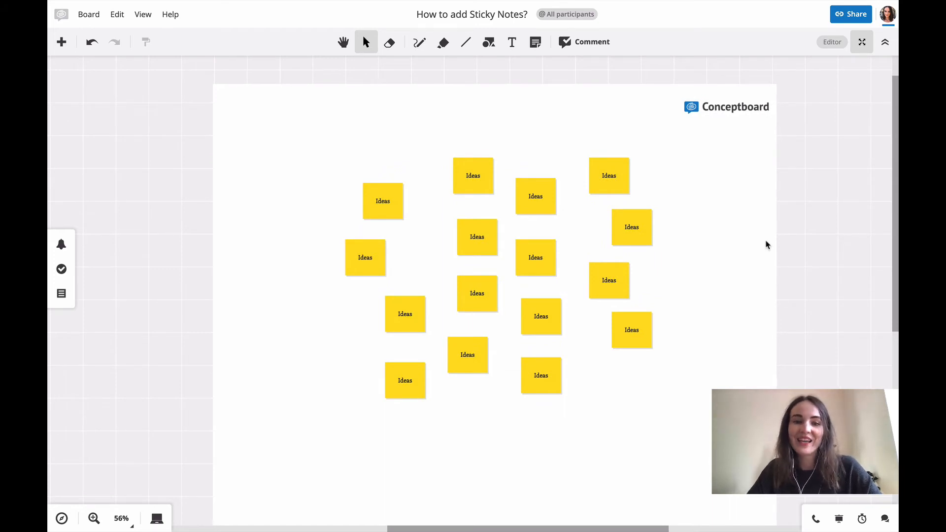
mouse_move(560, 213)
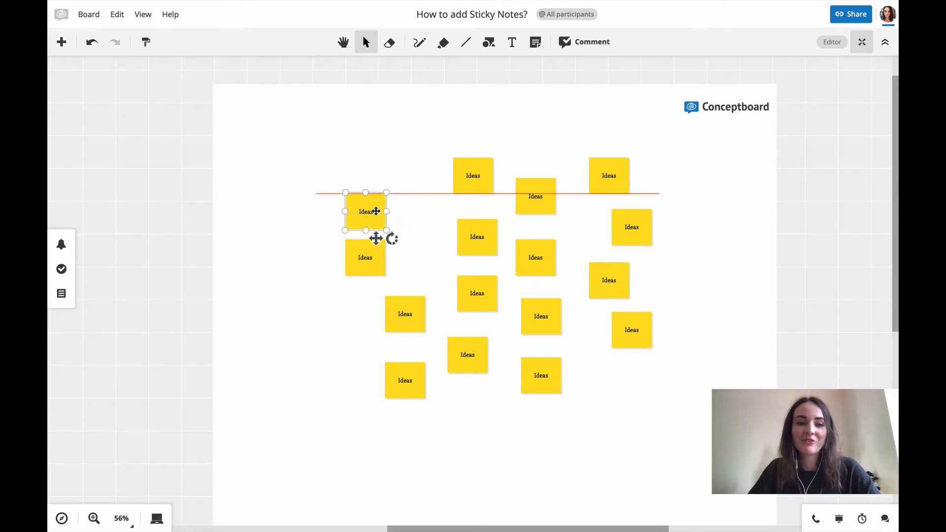
Drag three Ideas notes into a snapped vertical column at the left
left_click(365, 211)
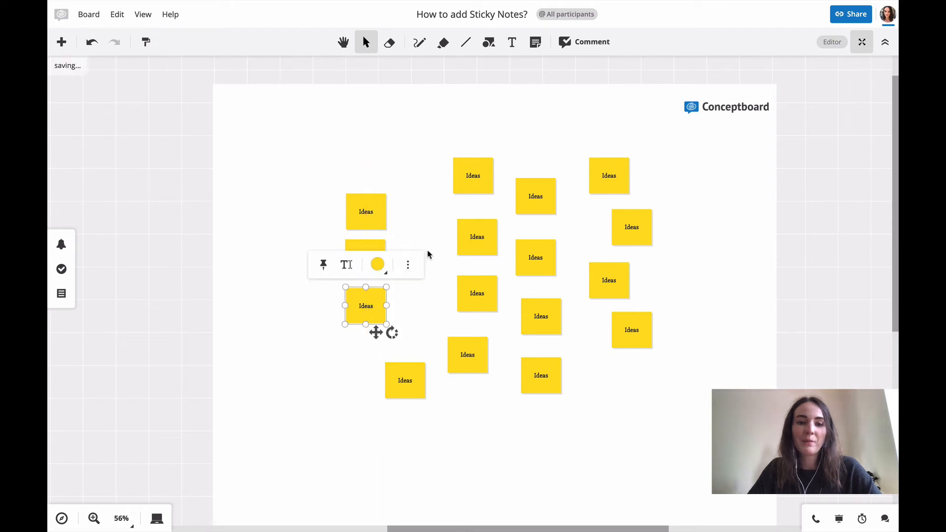
left_click(668, 278)
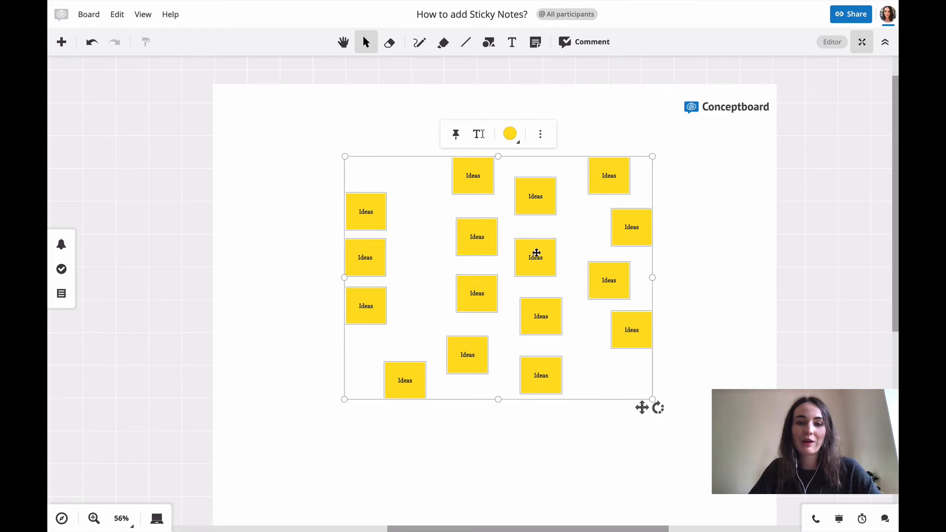
mouse_move(639, 368)
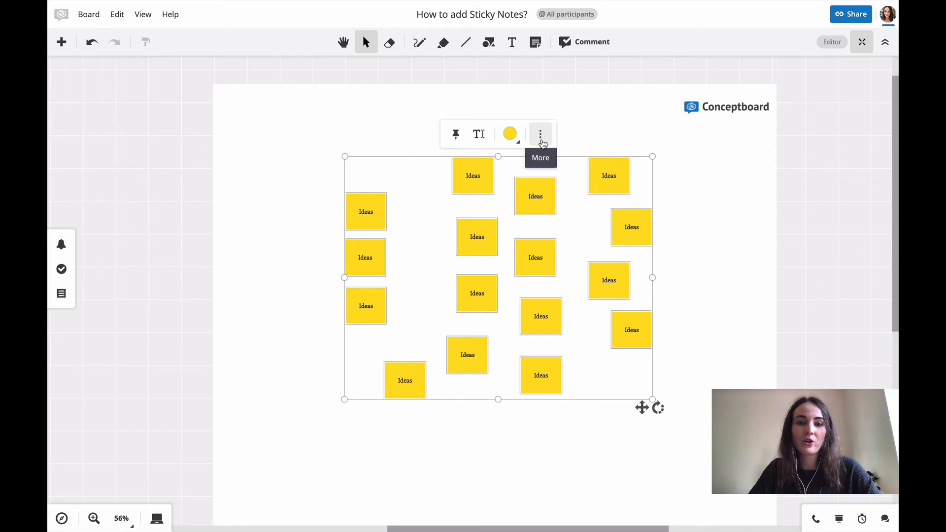
Open the Grid layout dialog for the 16 selected Ideas notes through Object alignment
left_click(541, 134)
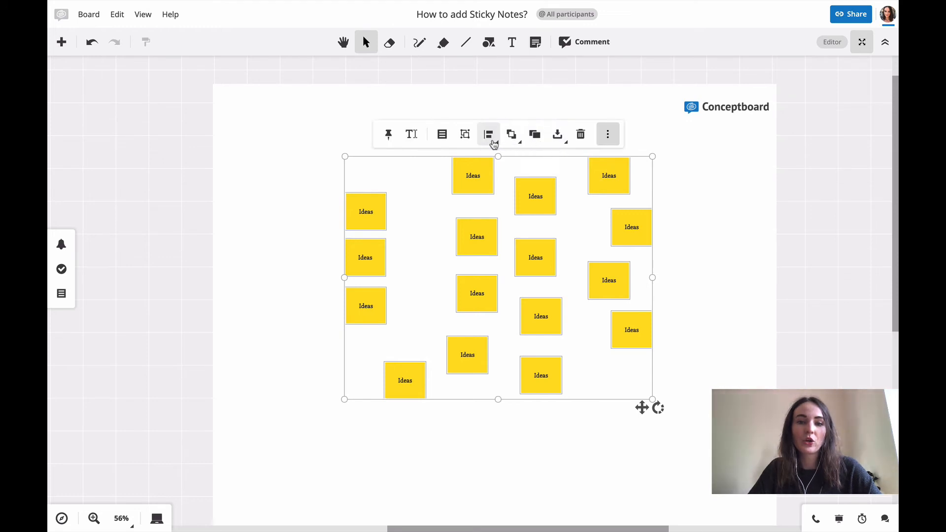
mouse_move(488, 134)
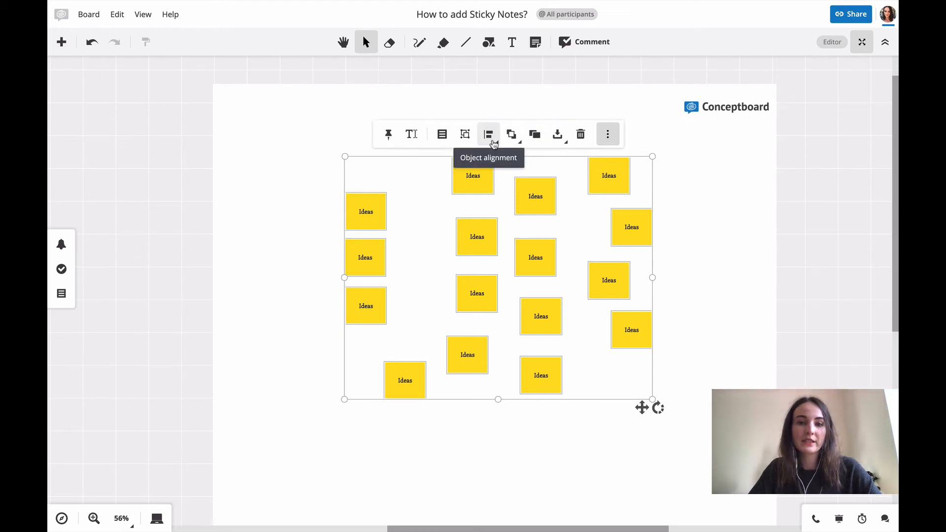
left_click(489, 134)
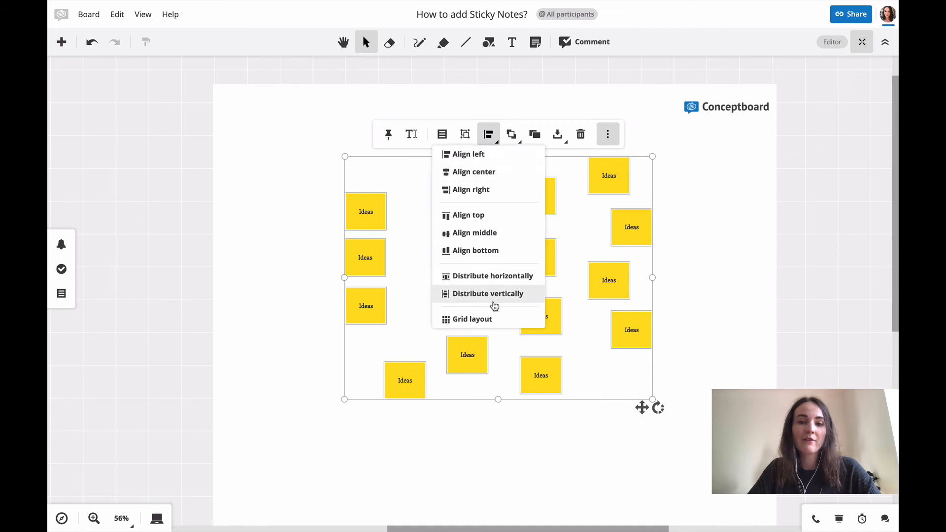
mouse_move(524, 165)
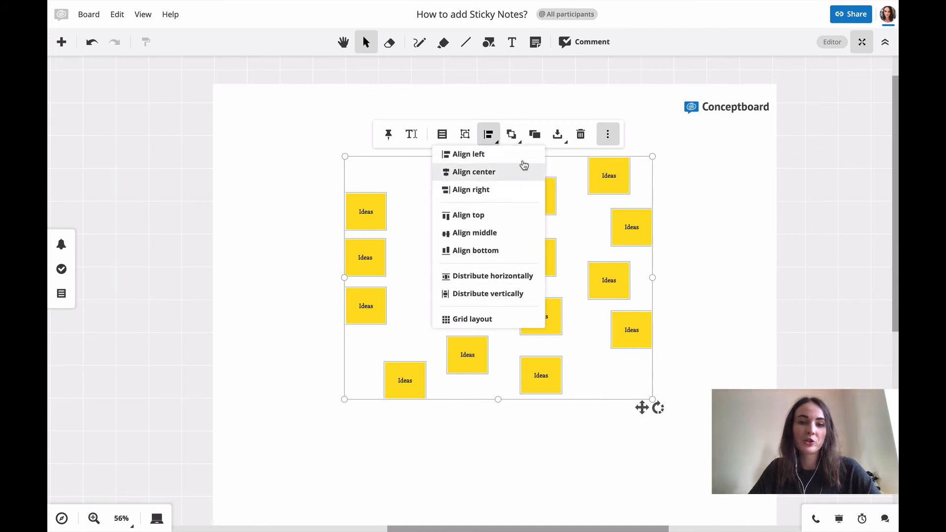
left_click(471, 319)
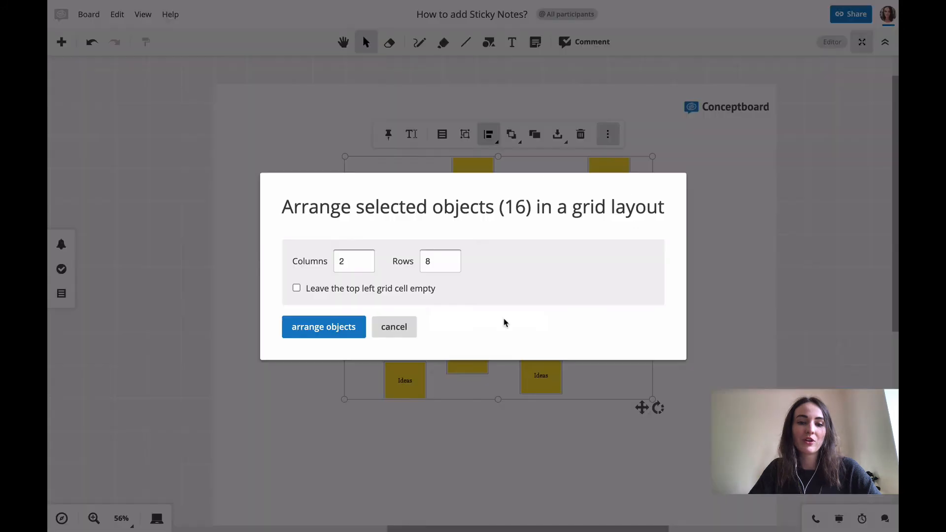
Set the grid layout to 4 columns and 4 rows and arrange the notes
left_click(354, 261)
type("4")
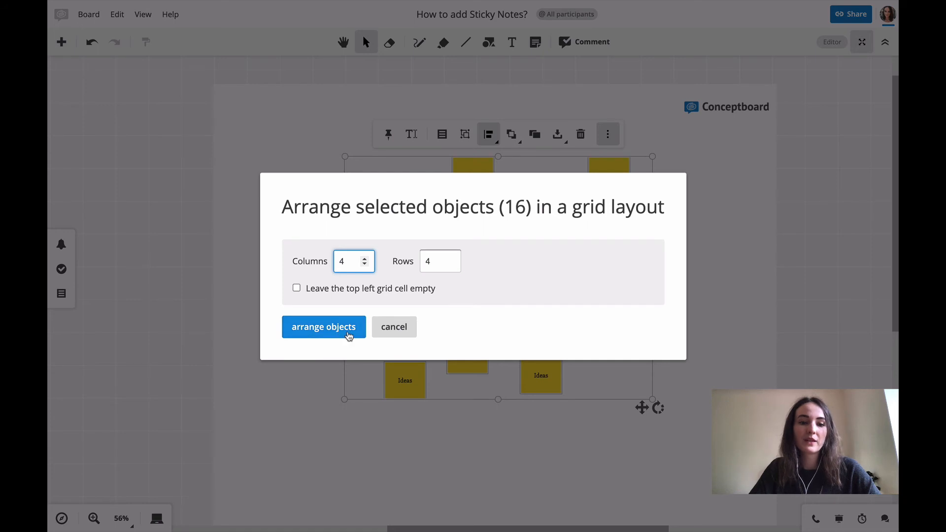
left_click(324, 326)
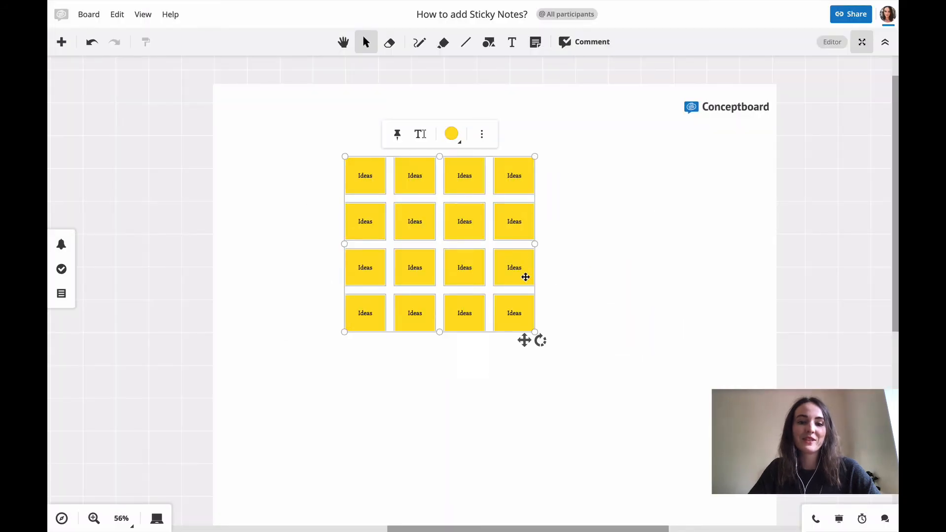
mouse_move(626, 266)
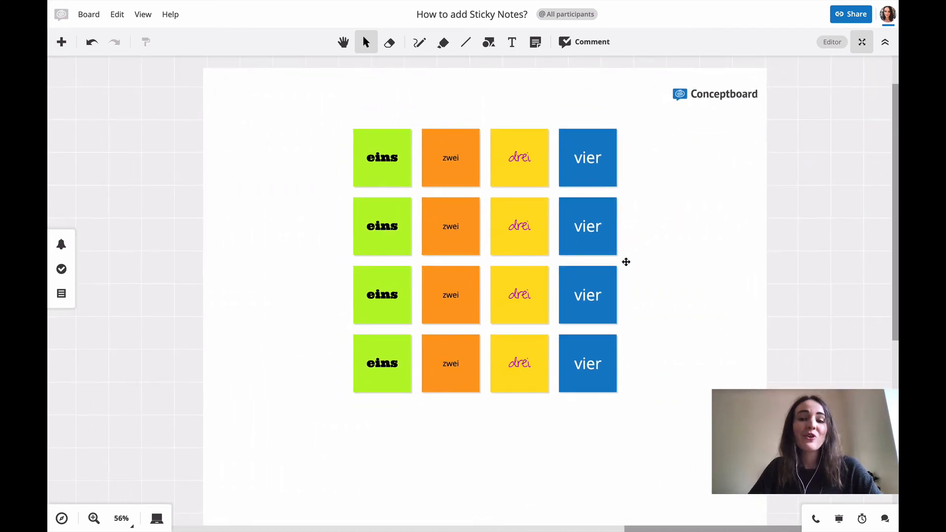
mouse_move(387, 175)
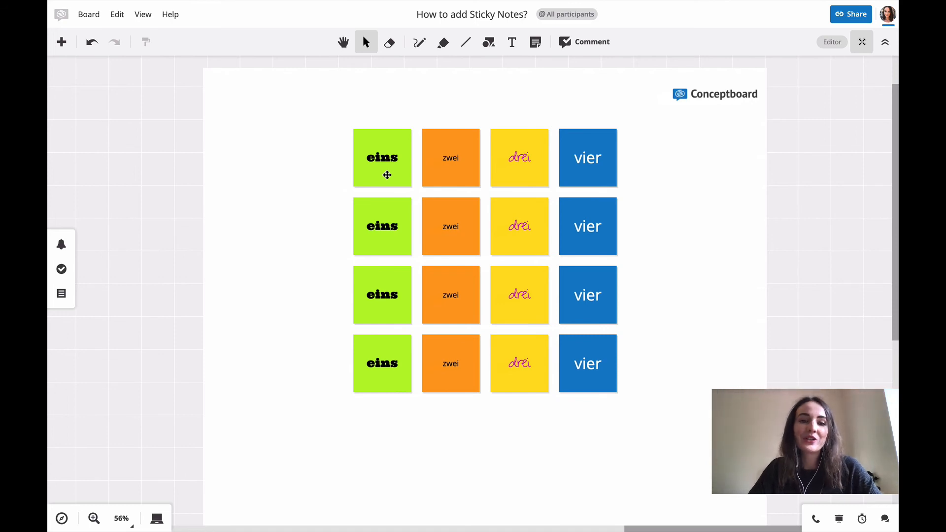
mouse_move(429, 233)
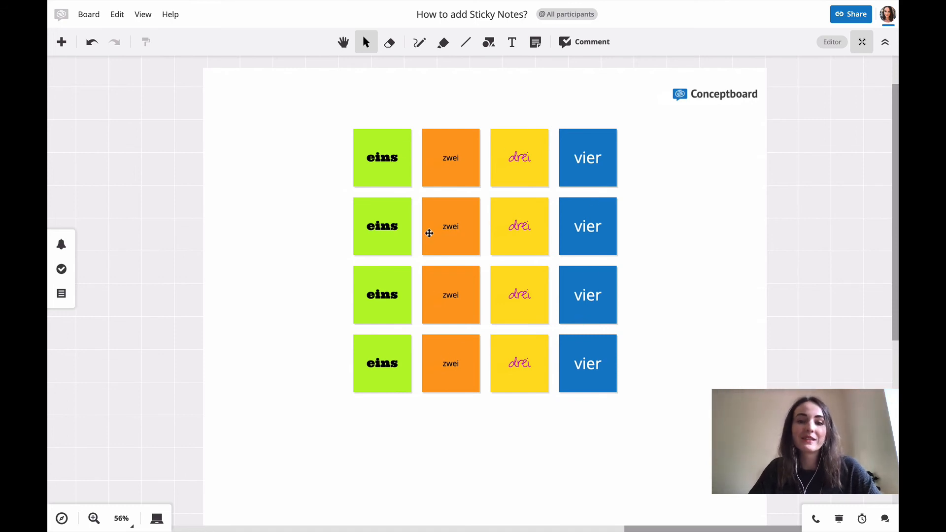
mouse_move(380, 139)
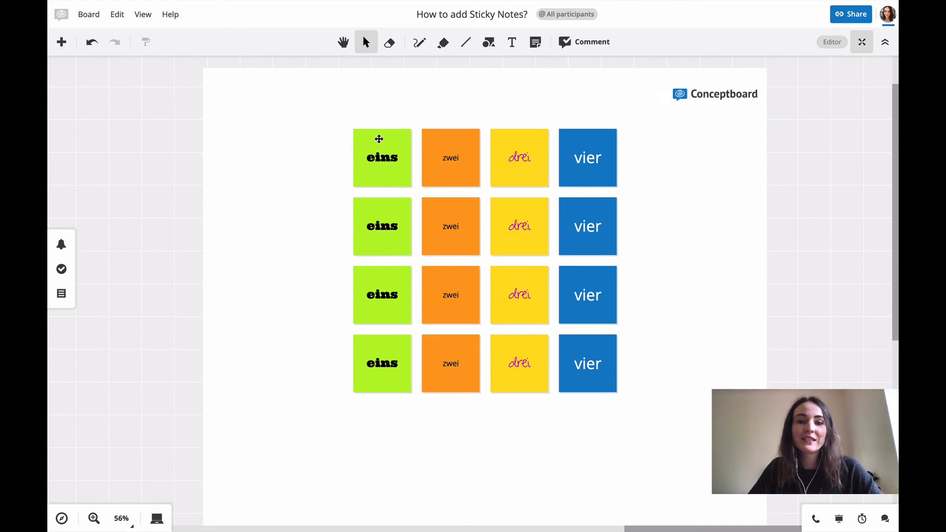
Copy the green eins note's bold formatting onto every other note with Format painter
left_click(382, 158)
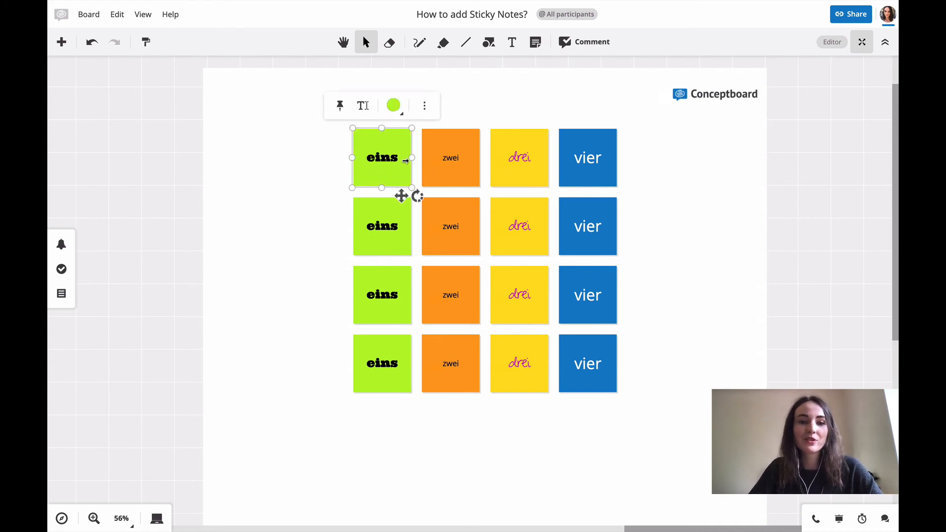
mouse_move(146, 42)
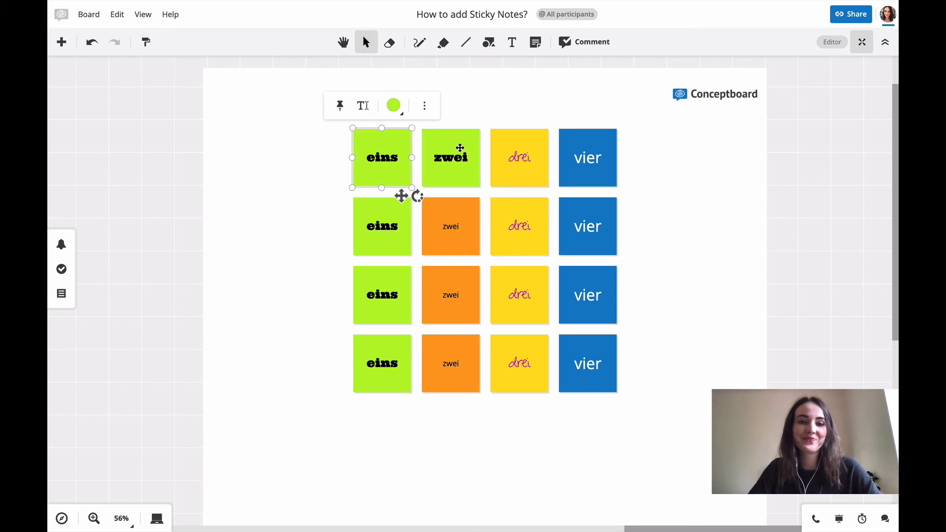
mouse_move(133, 69)
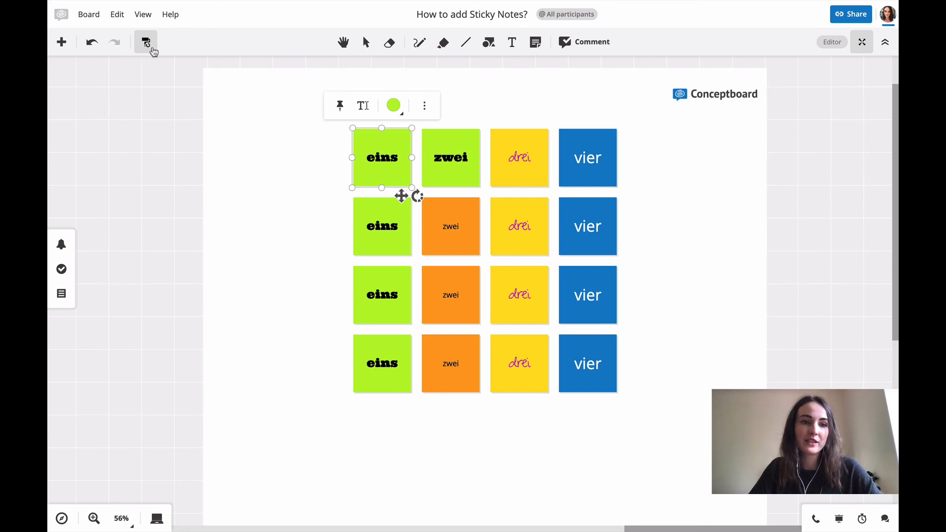
left_click(145, 42)
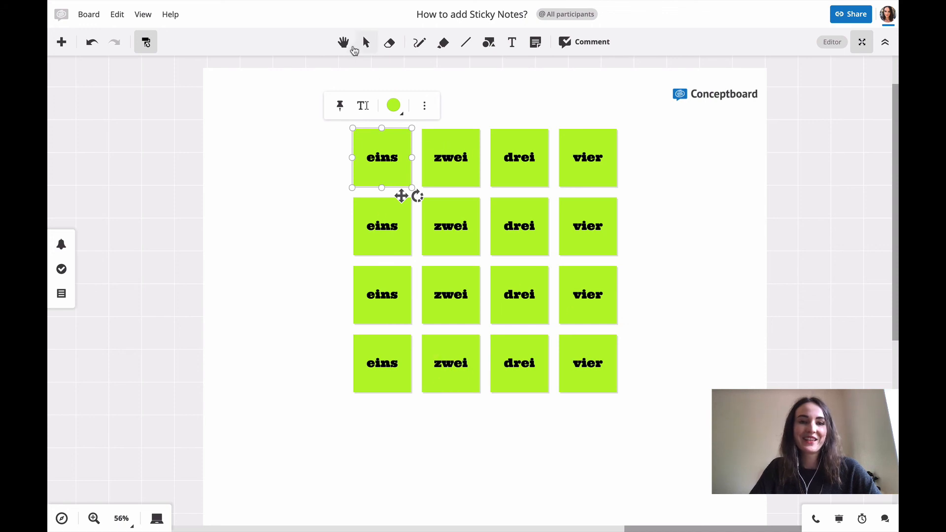
Zoom out to see the green note grid beside the three other example frames
scroll("down", 3)
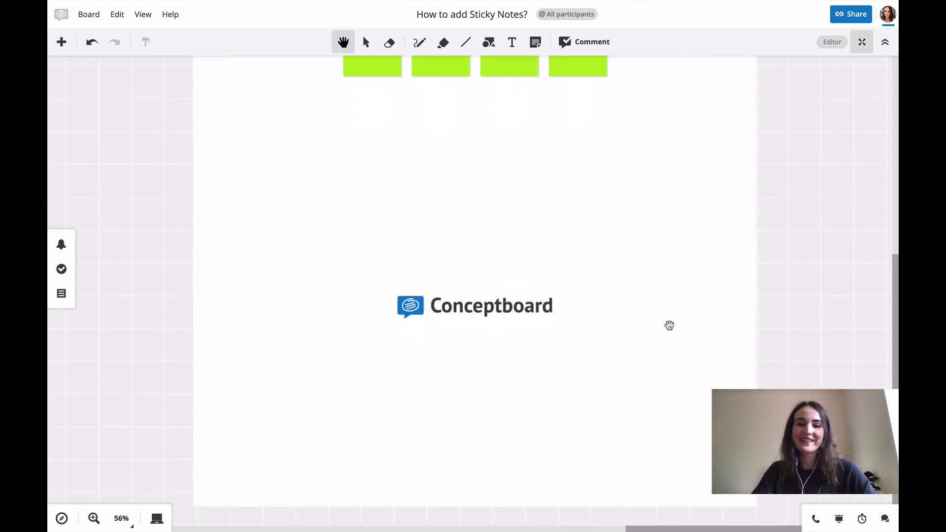
scroll("down", 3)
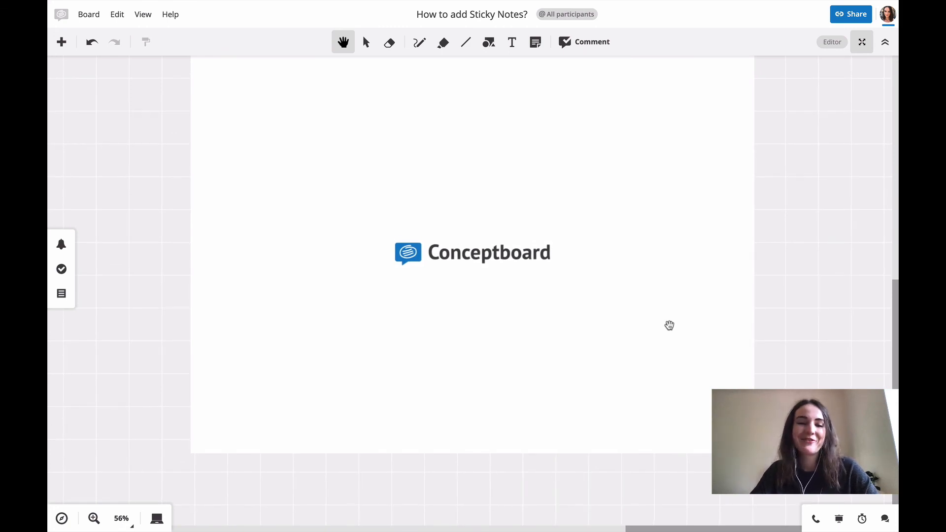
scroll("down", 3)
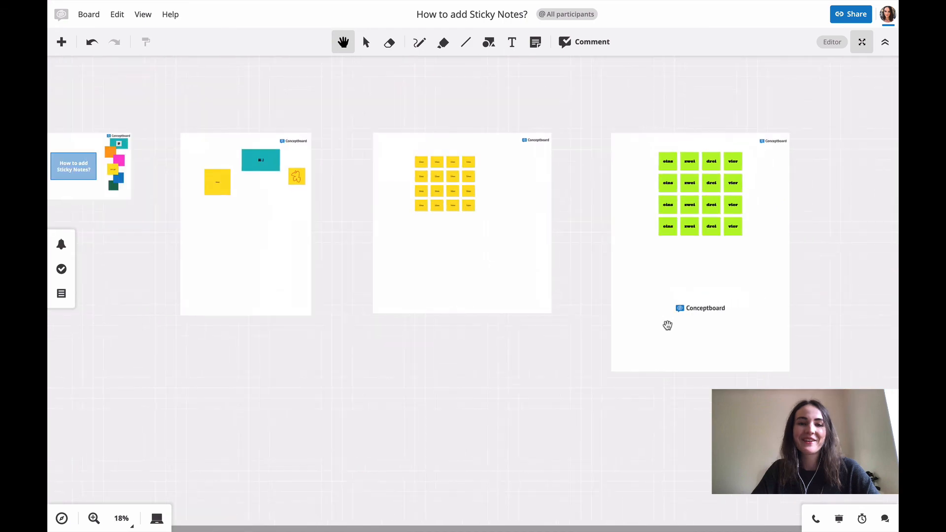